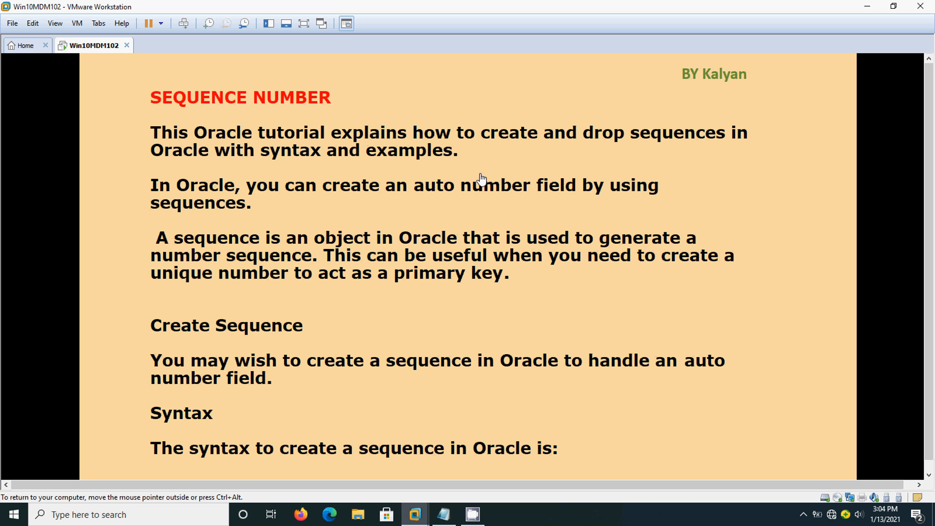
- Scroll the DEMO worksheet output showing the earlier inserts and the dropped EMP_SEQ sequence
{"action": "scroll", "scroll_direction": "down", "scroll_amount": 3}
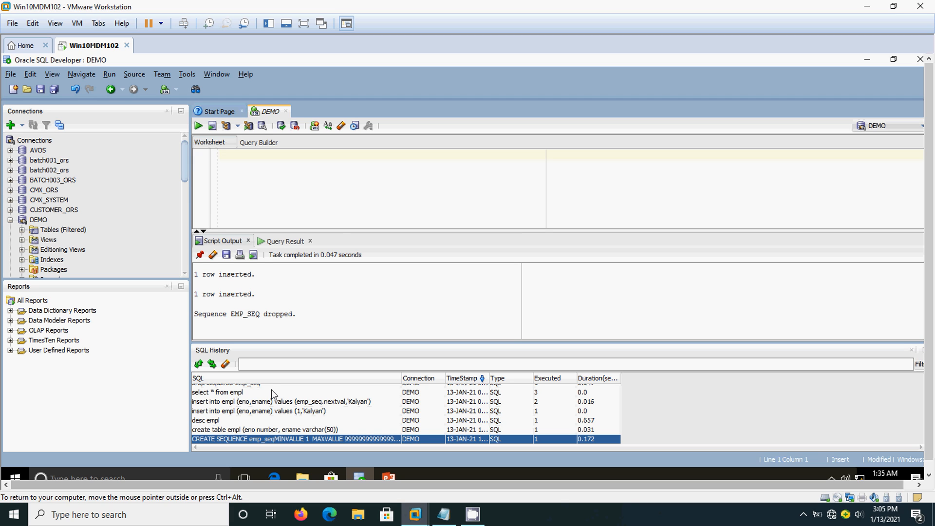
- Query select * from empl to list the three Kalyan rows, then begin a delete statement
{"action": "left_click", "coordinate": [320, 174]}
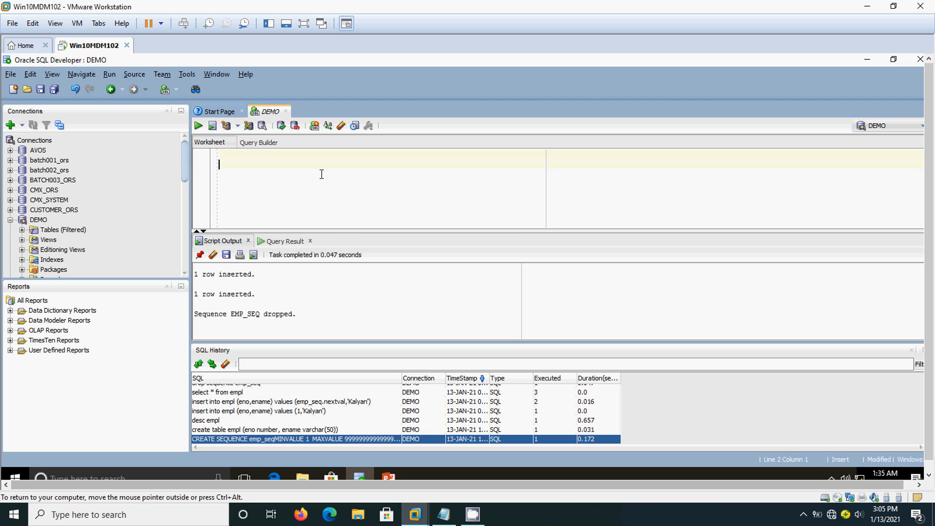
{"action": "type", "text": "select"}
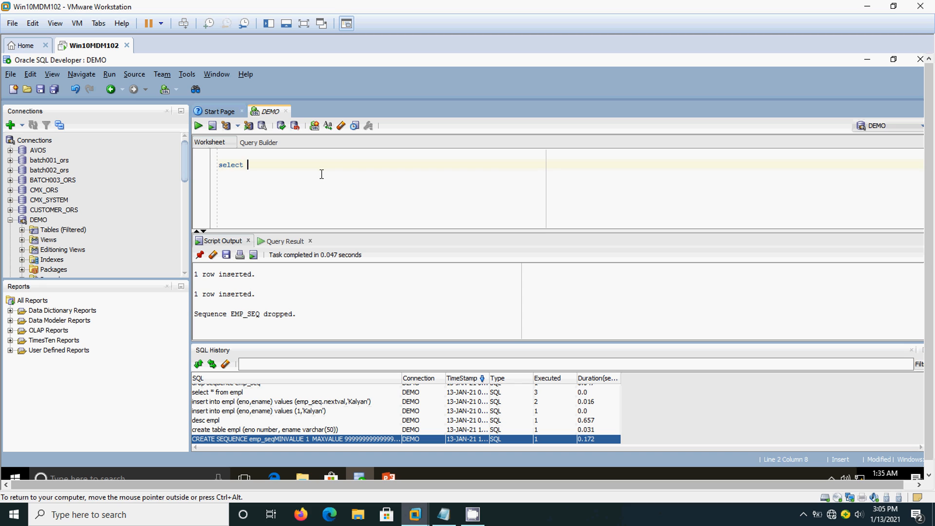
{"action": "type", "text": "* from empl"}
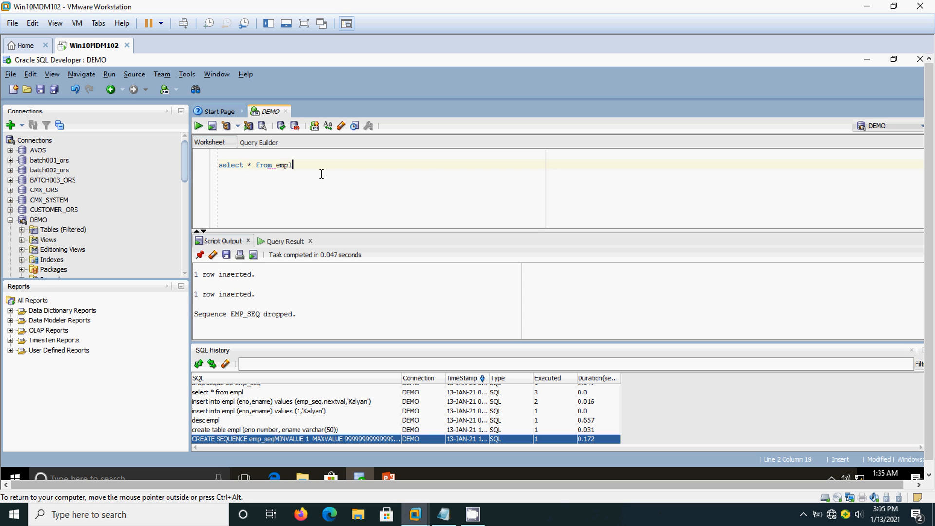
{"action": "left_click", "coordinate": [197, 126]}
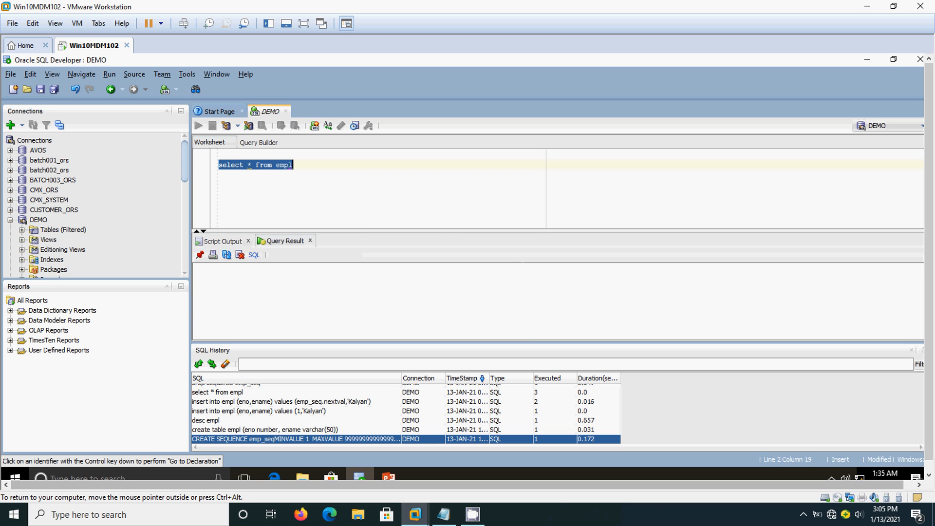
{"action": "left_click", "coordinate": [198, 126]}
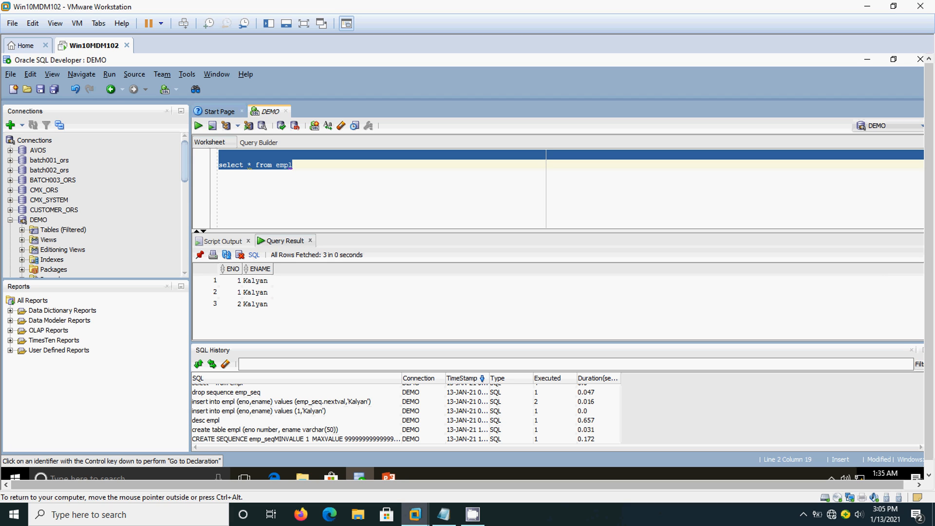
{"action": "type", "text": "delete"}
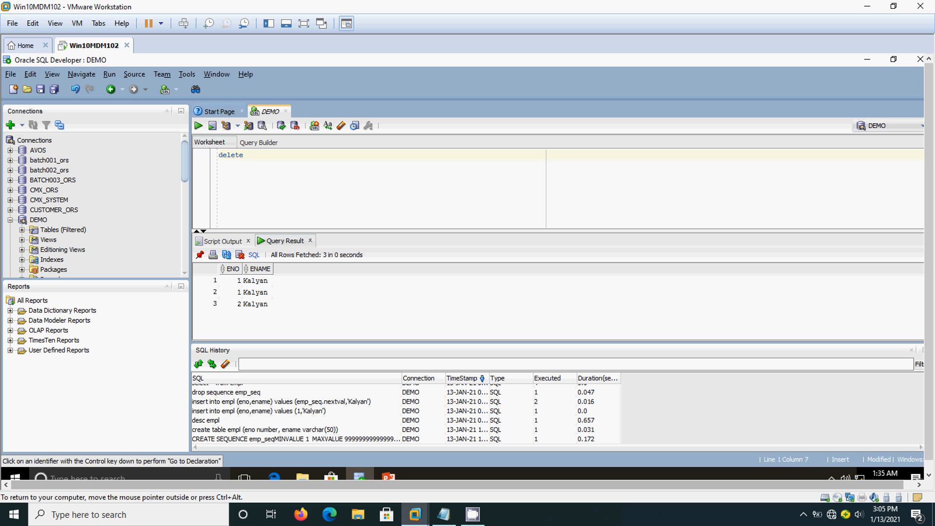
- Delete every row from empl and commit the deletion
{"action": "type", "text": "from empl"}
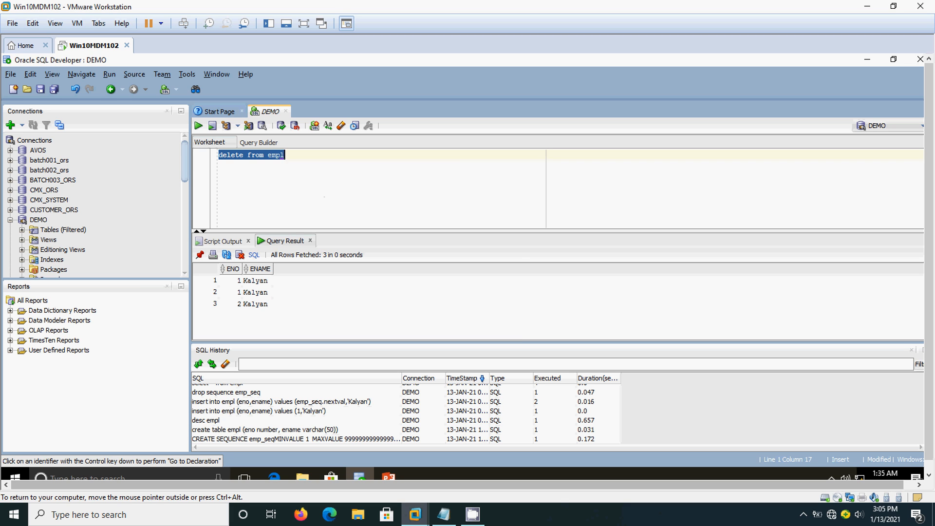
{"action": "left_click", "coordinate": [225, 125]}
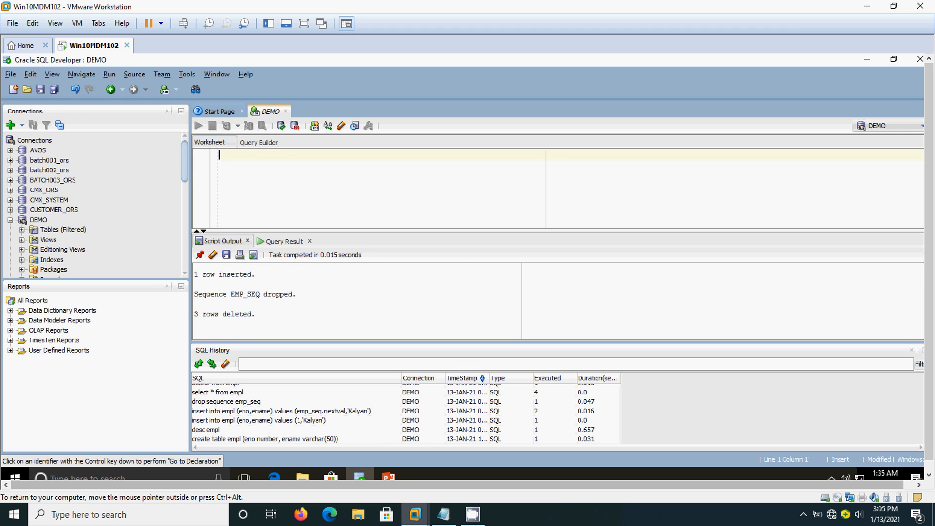
{"action": "type", "text": "commit"}
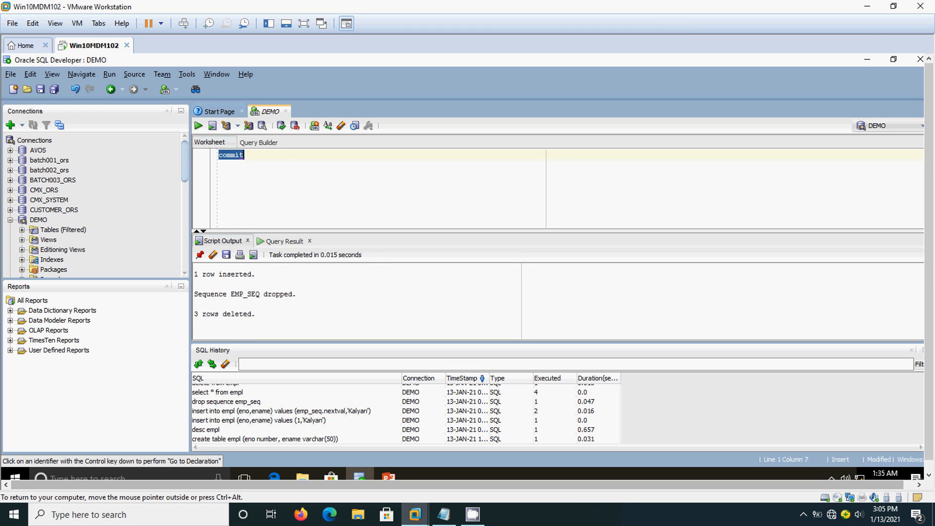
{"action": "left_click", "coordinate": [198, 126]}
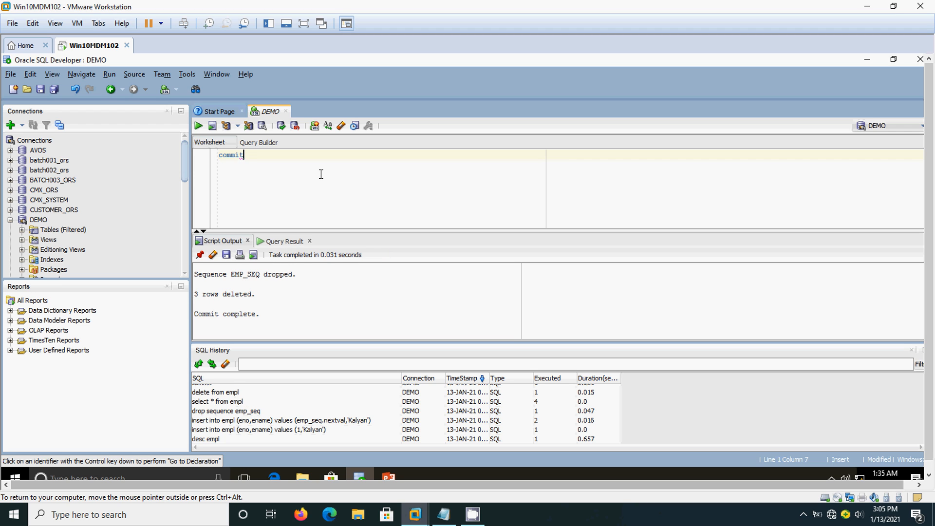
- Re-query select * from empl to confirm the table is empty
{"action": "type", "text": "selec"}
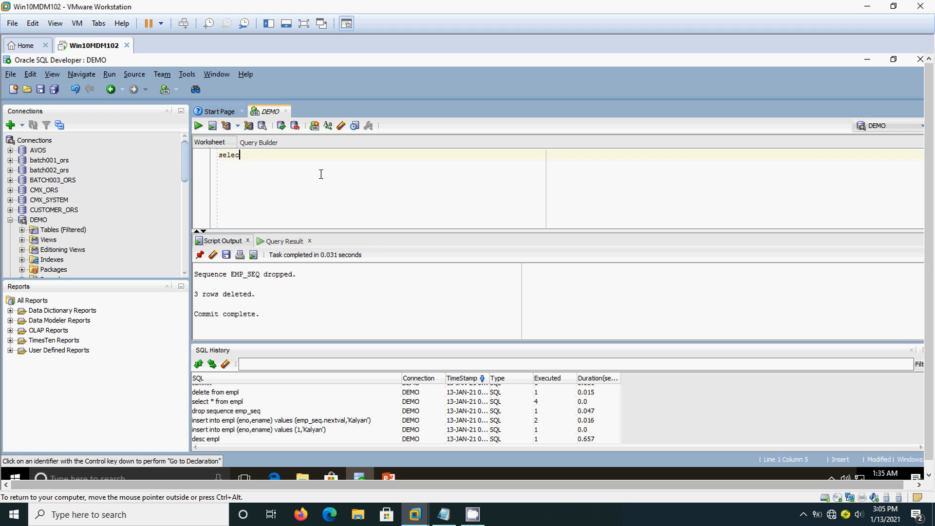
{"action": "type", "text": "* from empl"}
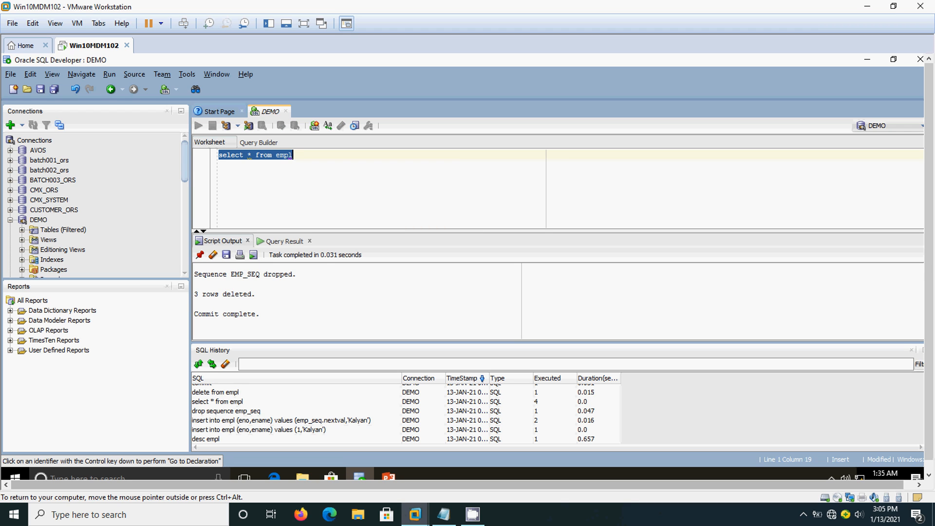
{"action": "left_click", "coordinate": [197, 126]}
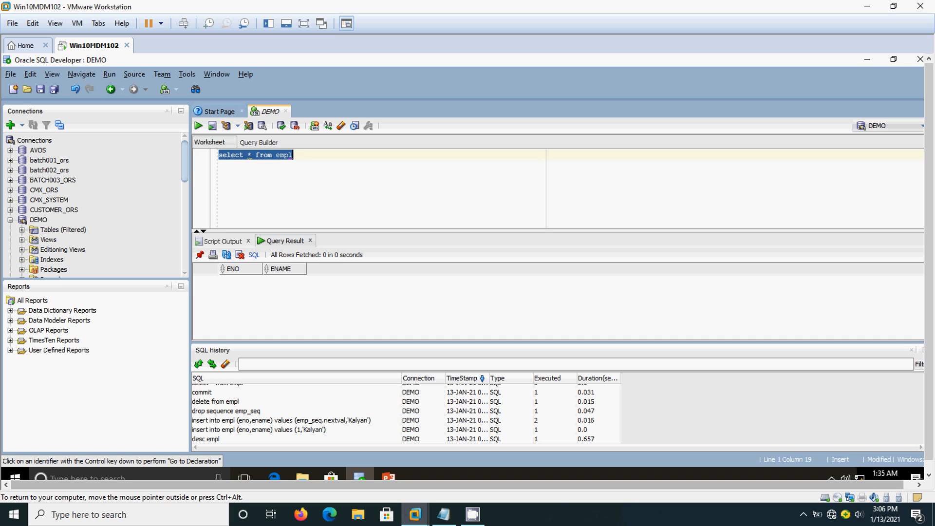
{"action": "mouse_move", "coordinate": [299, 364]}
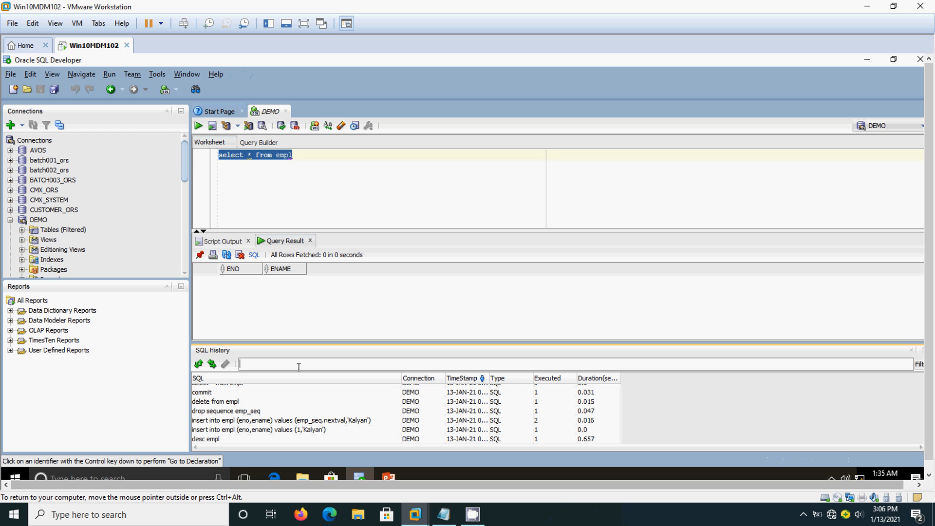
- Recreate sequence emp_seq from the SQL History statement, starting at 1 incrementing by 1
{"action": "left_click", "coordinate": [215, 401]}
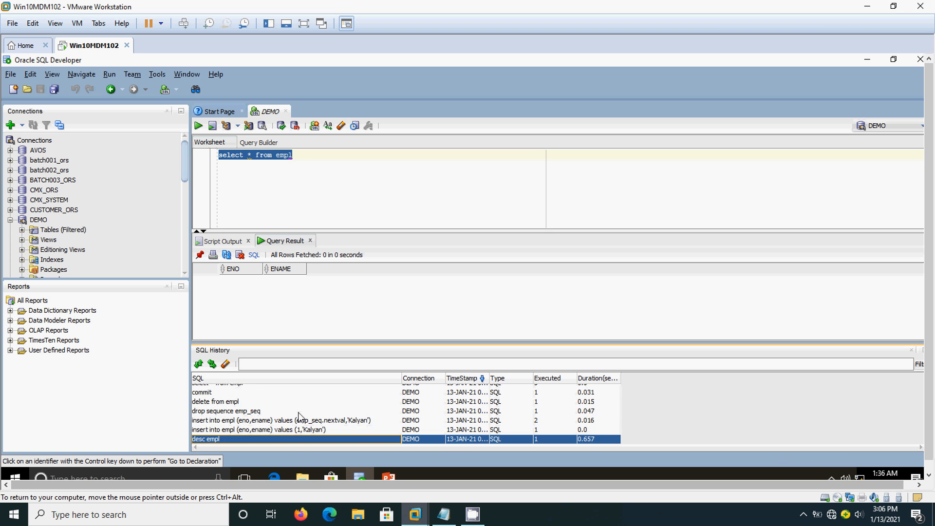
{"action": "scroll", "scroll_direction": "down", "scroll_amount": 3}
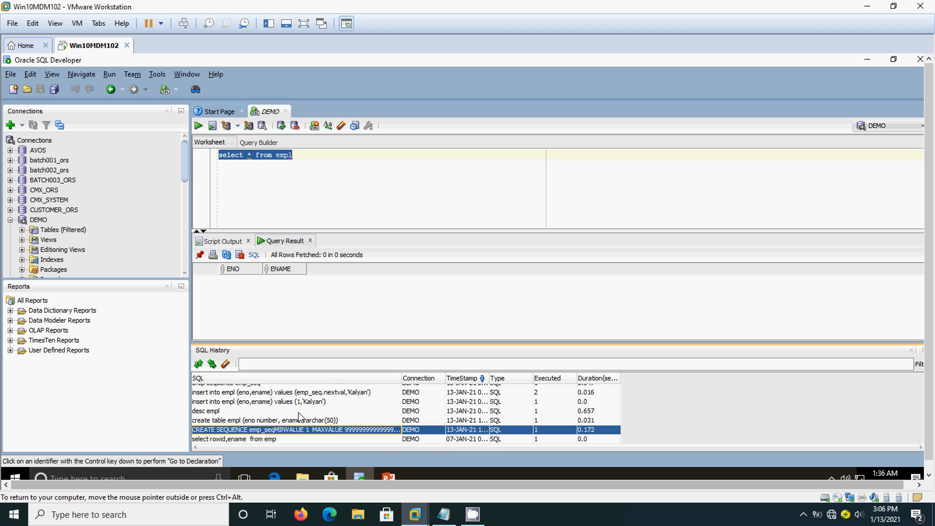
{"action": "mouse_move", "coordinate": [296, 429]}
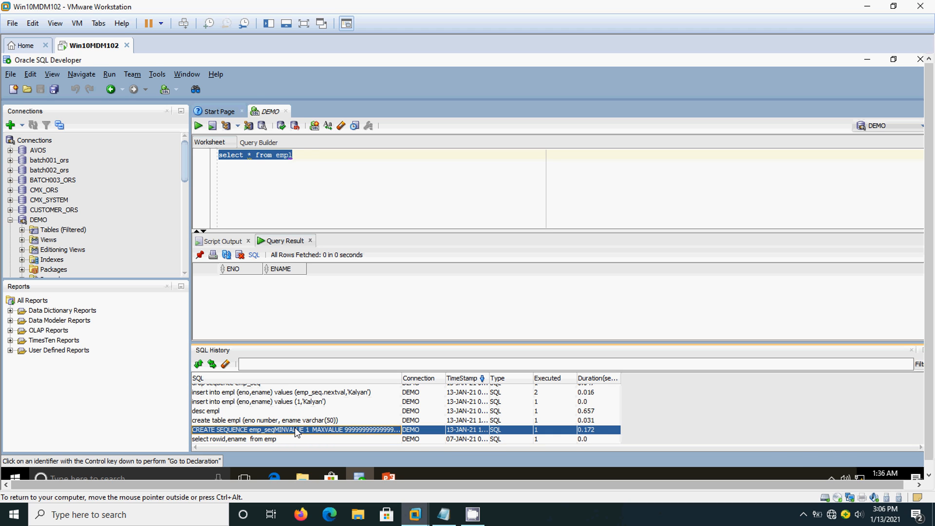
{"action": "double_click", "coordinate": [296, 429]}
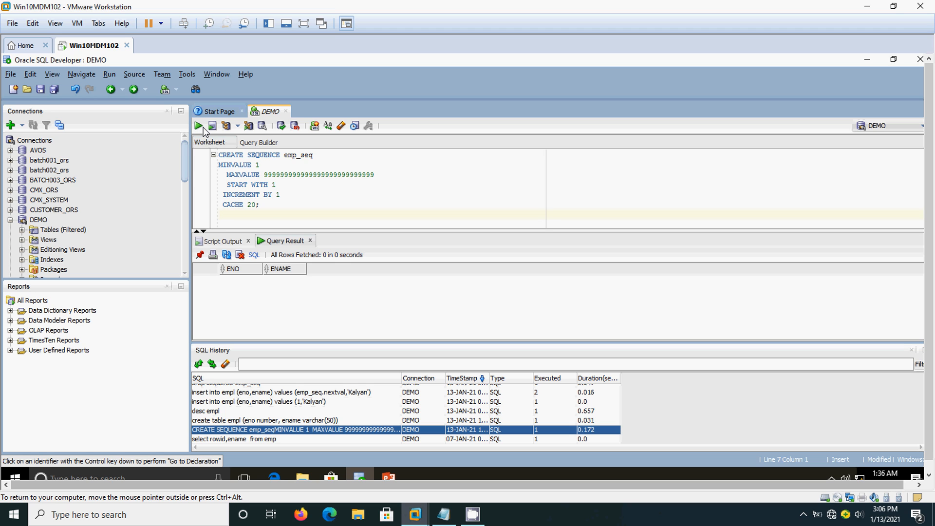
{"action": "key", "text": "ctrl+a"}
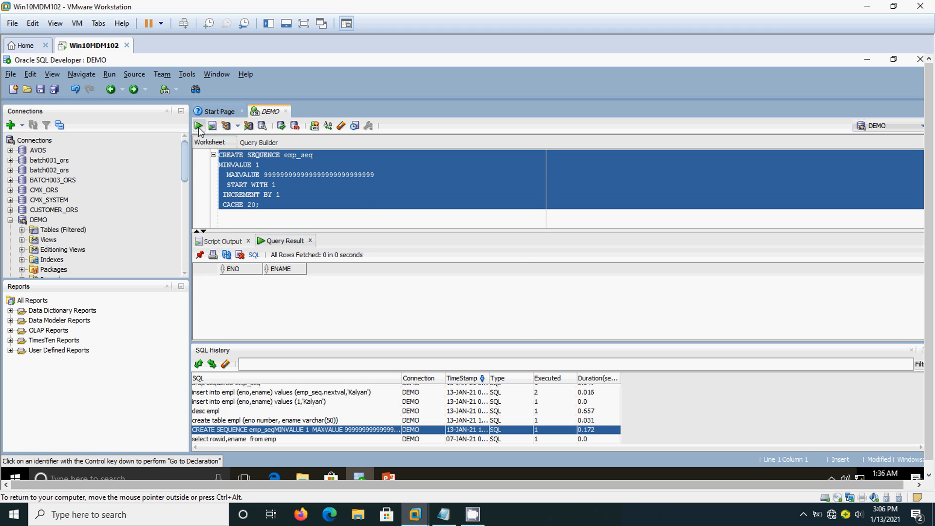
{"action": "left_click", "coordinate": [212, 125]}
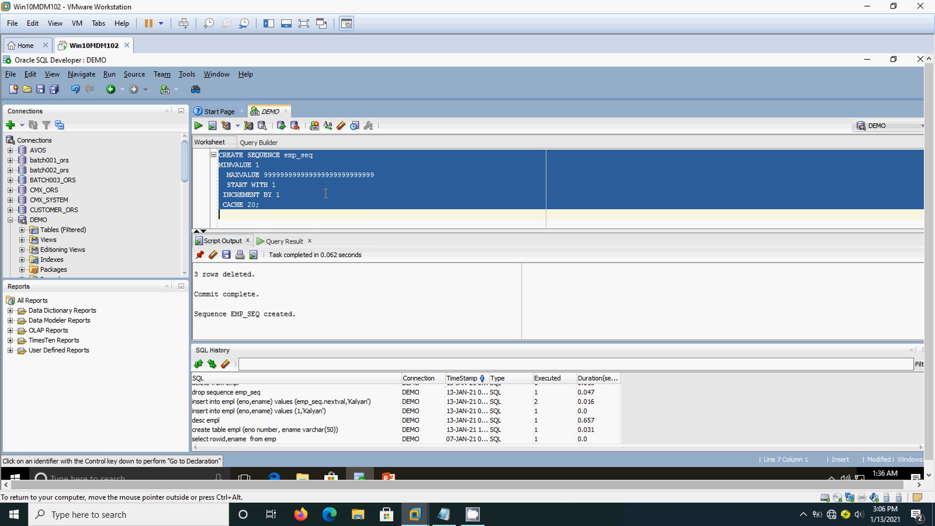
{"action": "left_click", "coordinate": [321, 218]}
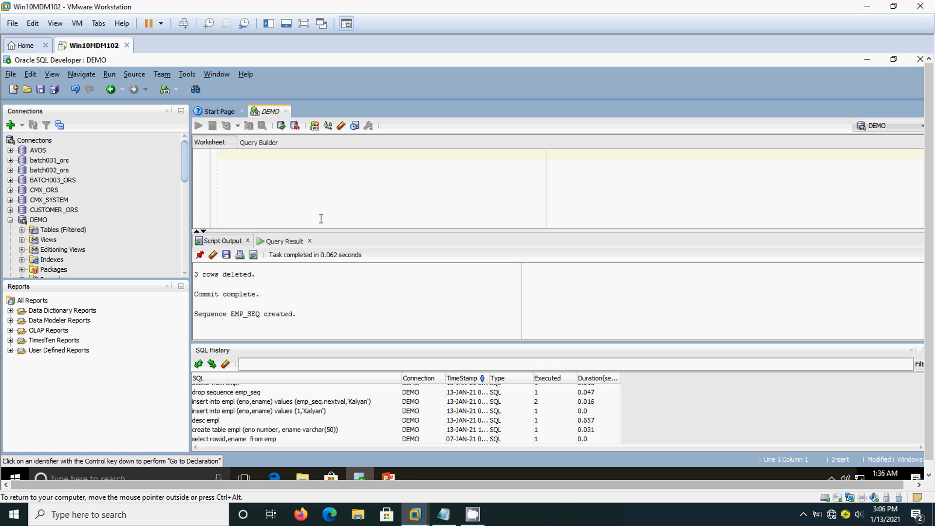
{"action": "mouse_move", "coordinate": [360, 405]}
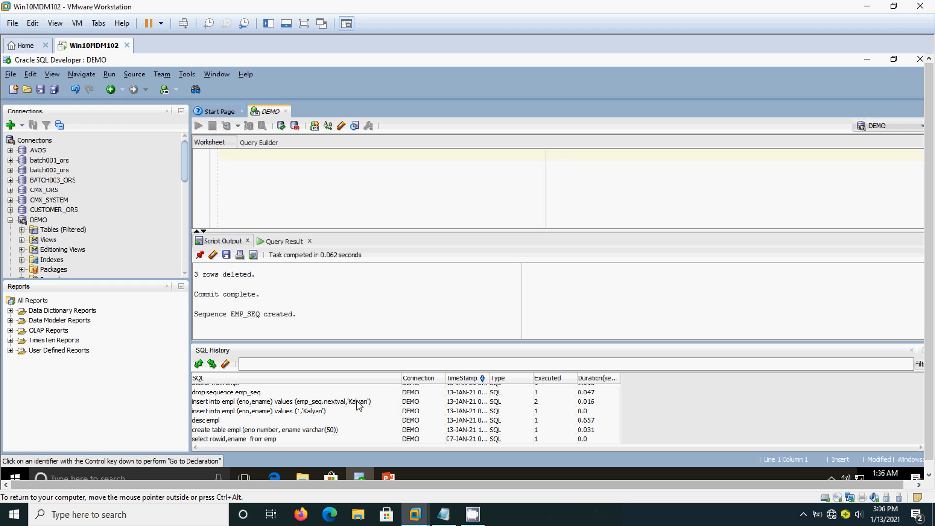
- Insert Kalyan using emp_seq.nextval from history and query empl to show ENO 1 Kalyan
{"action": "double_click", "coordinate": [280, 401]}
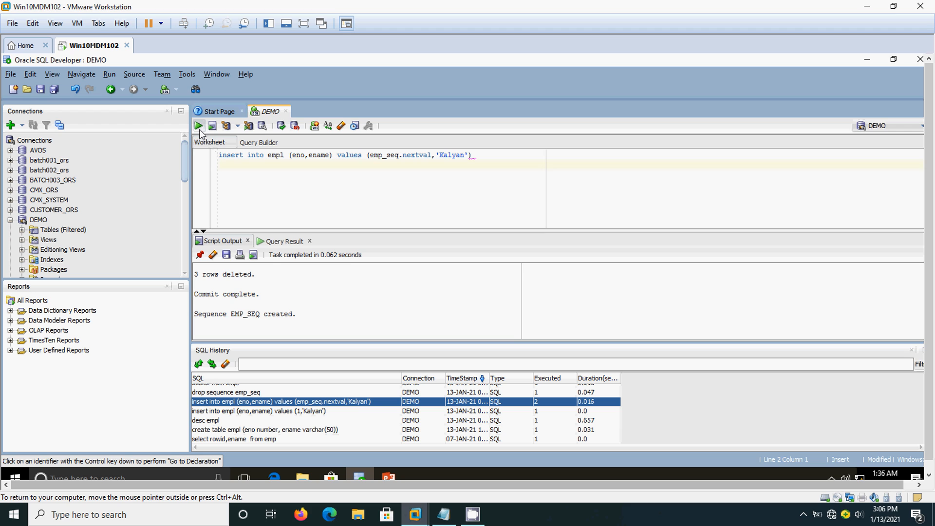
{"action": "left_click", "coordinate": [198, 126]}
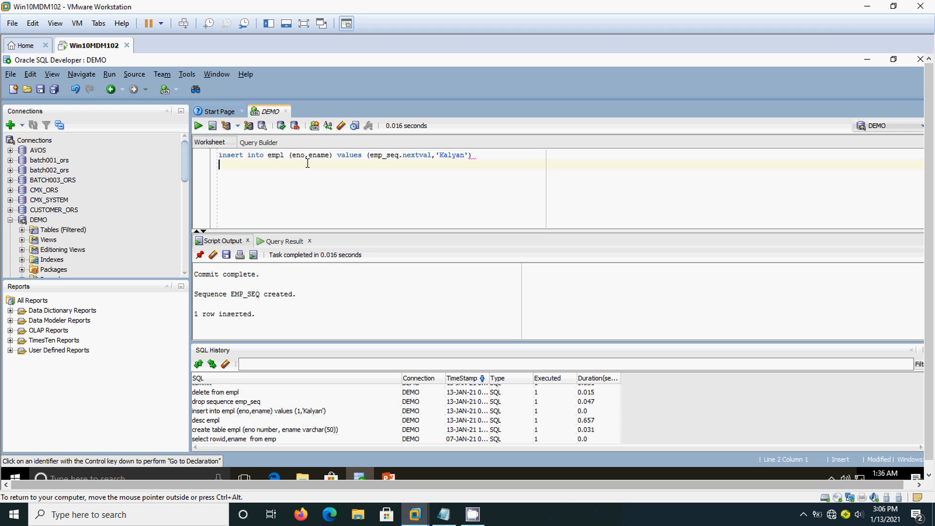
{"action": "mouse_move", "coordinate": [269, 351]}
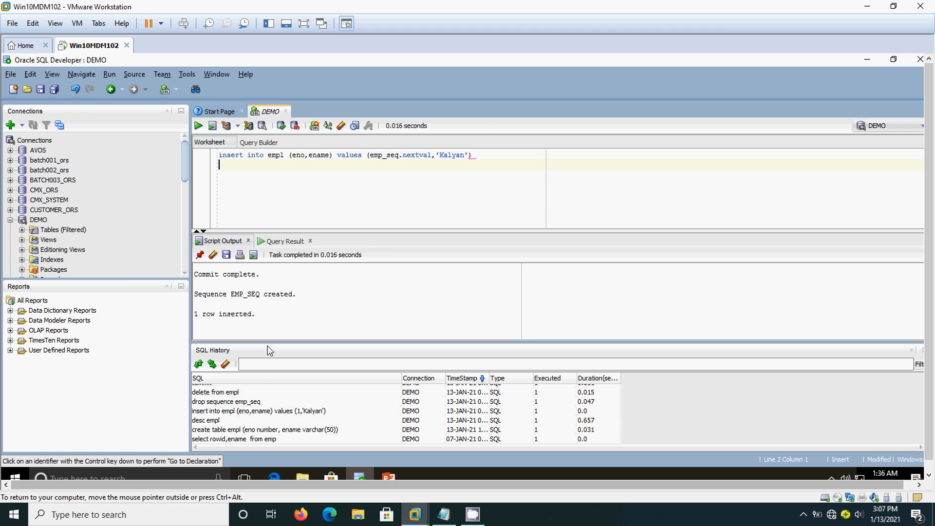
{"action": "mouse_move", "coordinate": [429, 166]}
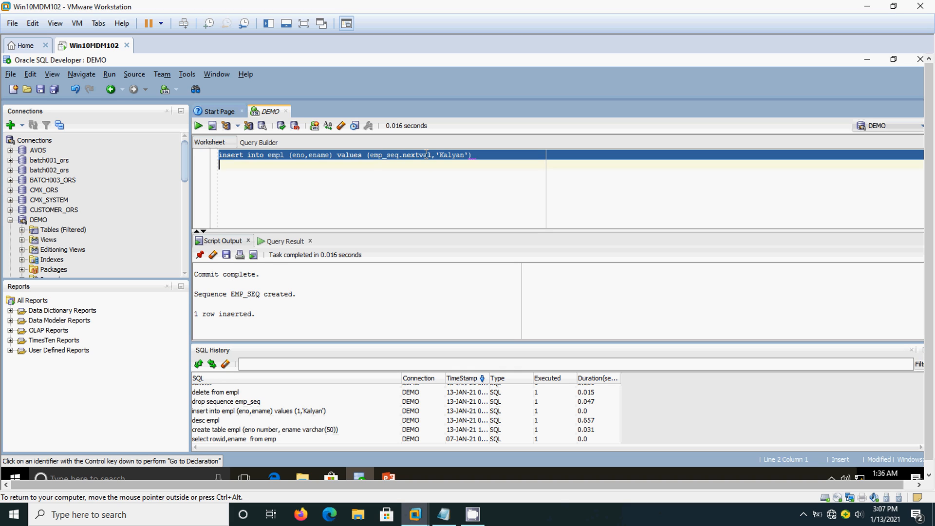
{"action": "type", "text": "select * from empl"}
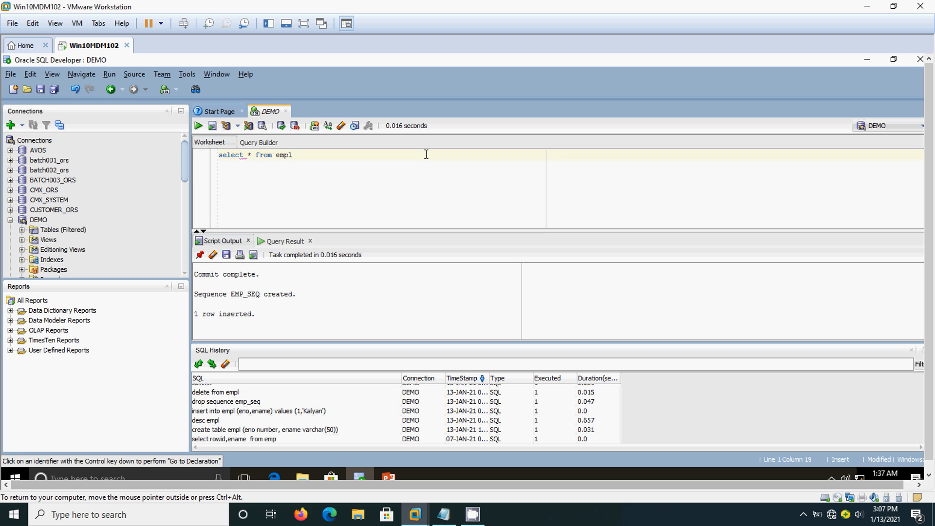
{"action": "left_click", "coordinate": [198, 126]}
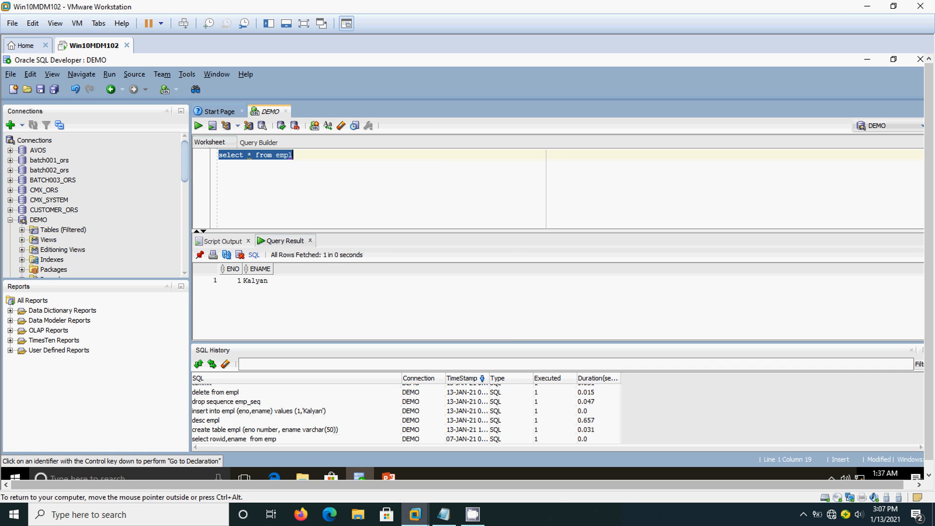
{"action": "mouse_move", "coordinate": [509, 425]}
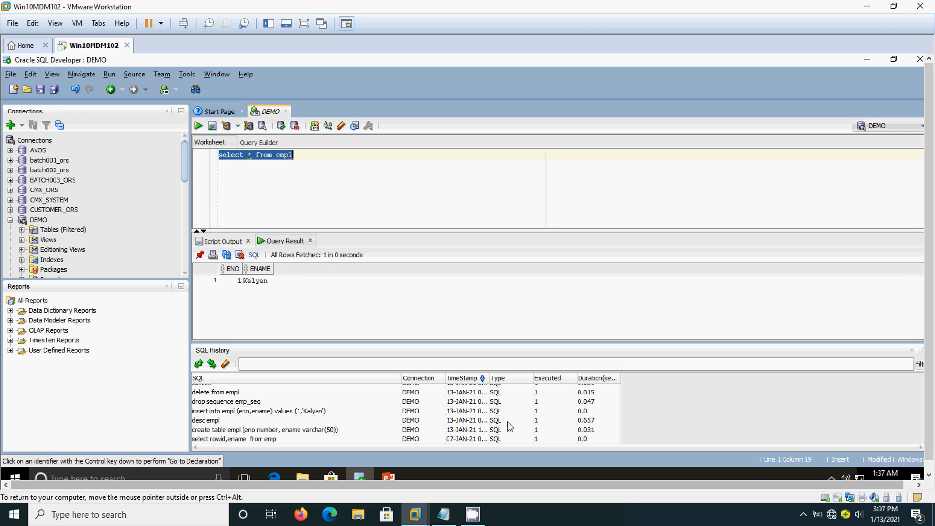
{"action": "left_click", "coordinate": [225, 401]}
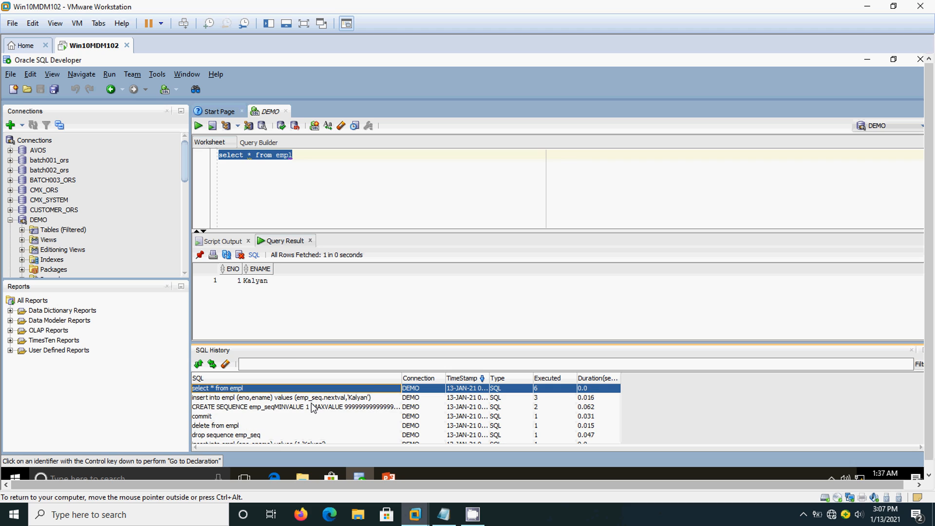
- Reload the nextval insert, change the name Kalyan to Raman and run it
{"action": "left_click", "coordinate": [281, 398]}
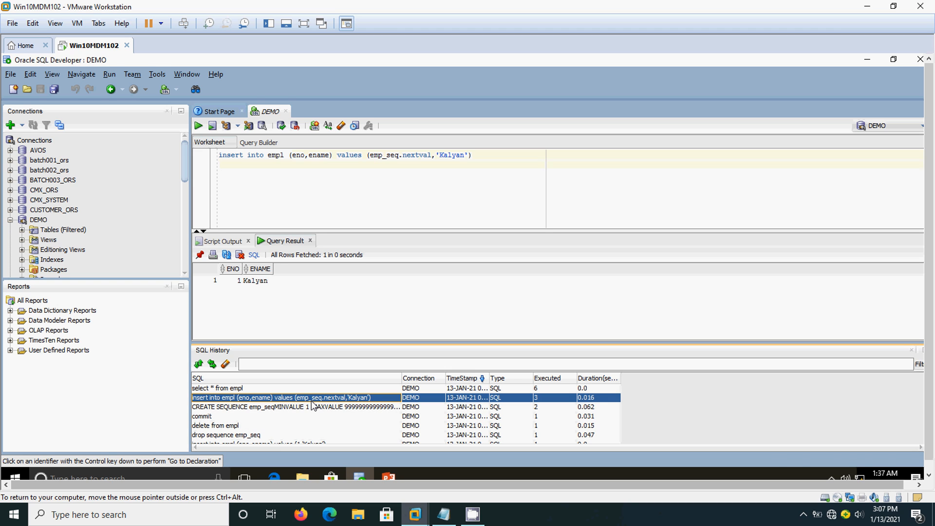
{"action": "left_click", "coordinate": [457, 155]}
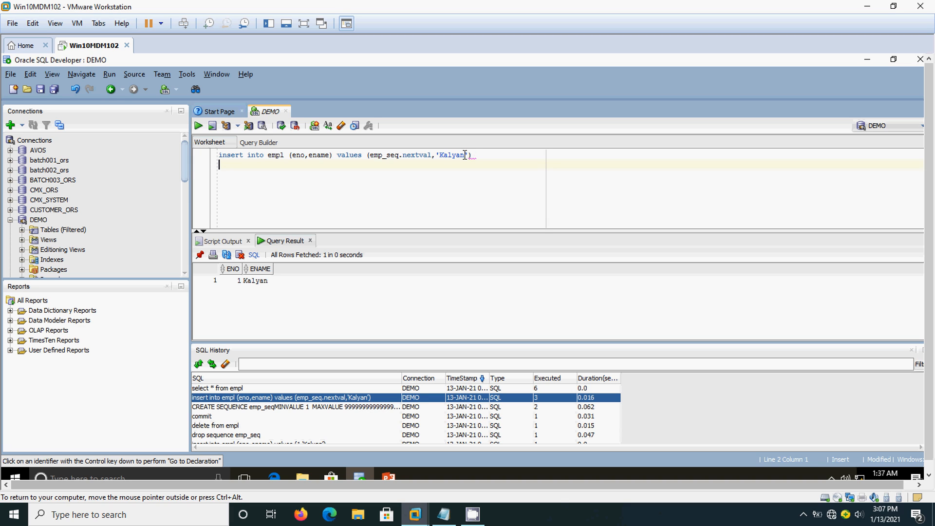
{"action": "double_click", "coordinate": [451, 155]}
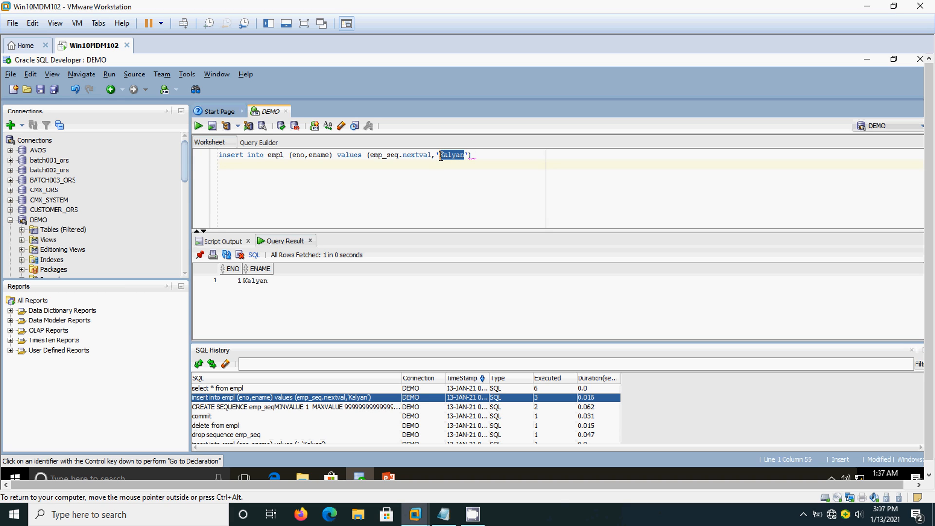
{"action": "type", "text": "Ram"}
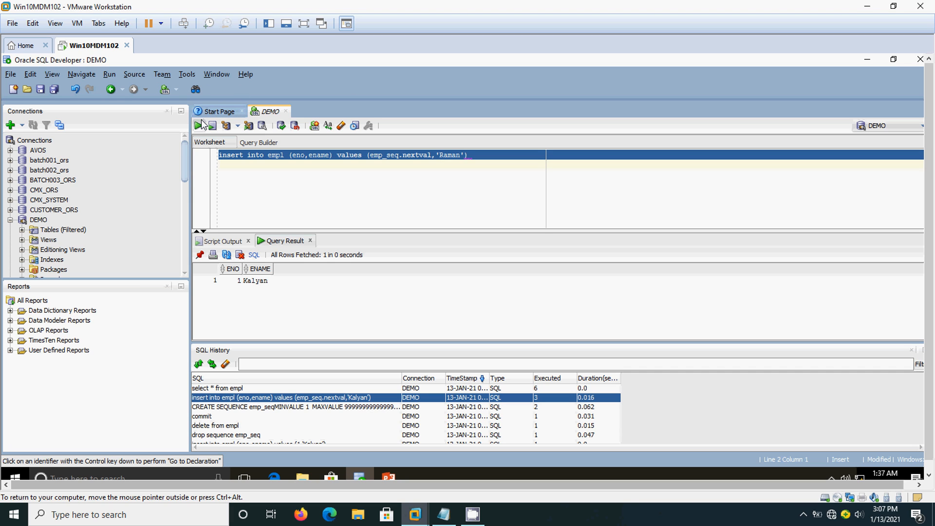
{"action": "left_click", "coordinate": [212, 125]}
{"action": "type", "text": "a"}
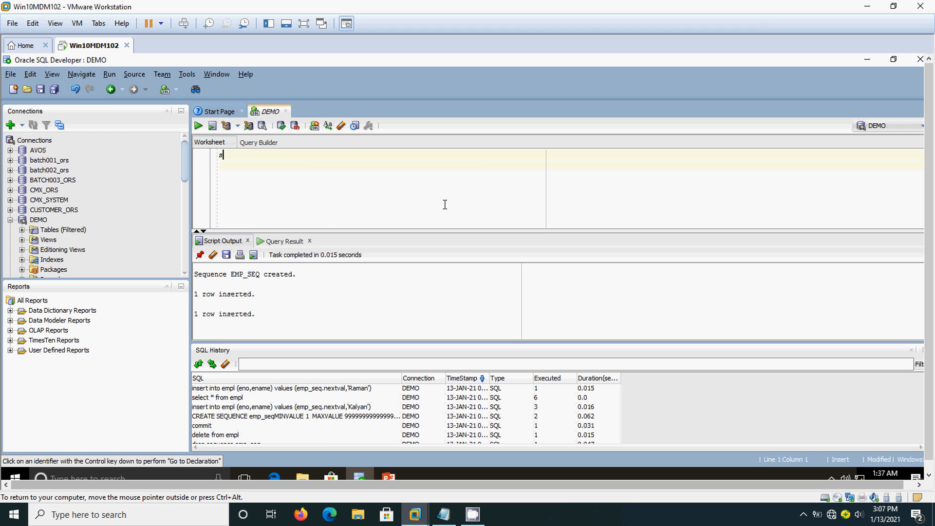
- Query select * from empl to list ENO 1 Kalyan and ENO 2 Raman
{"action": "type", "text": "select * from empl"}
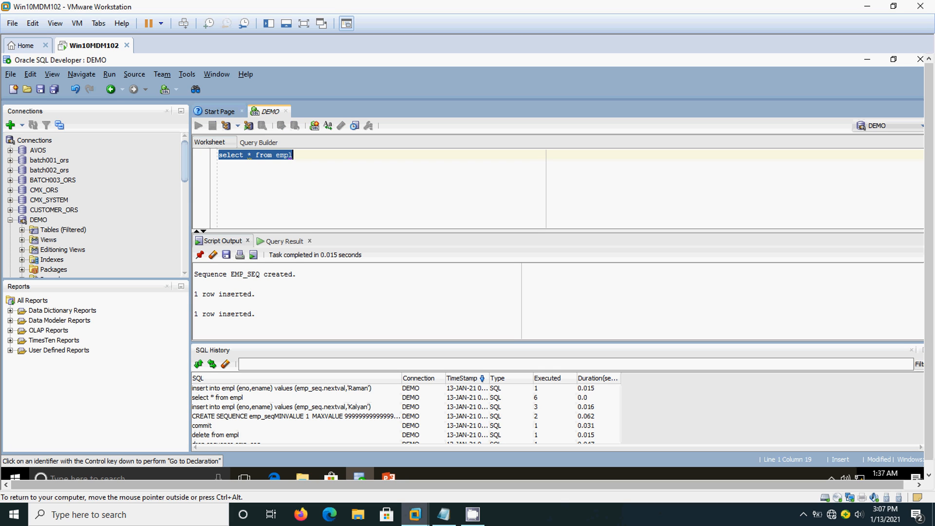
{"action": "left_click", "coordinate": [198, 125]}
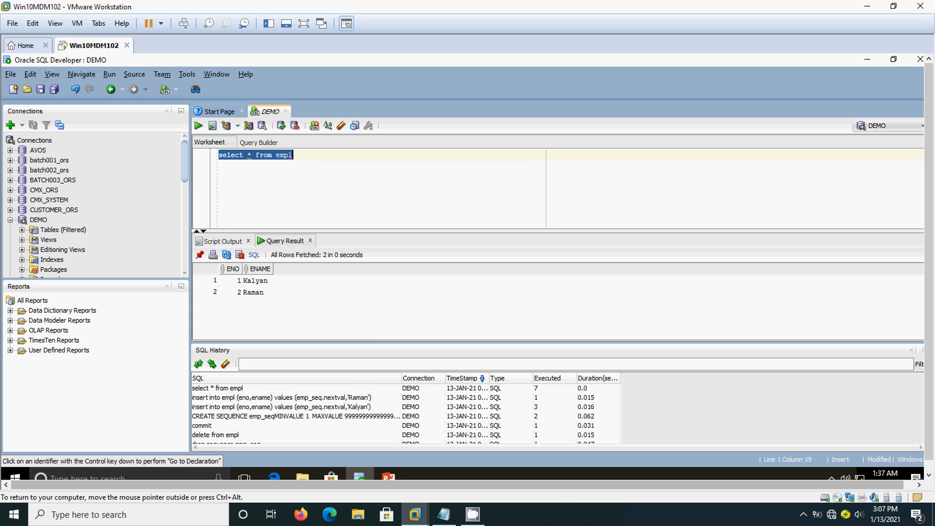